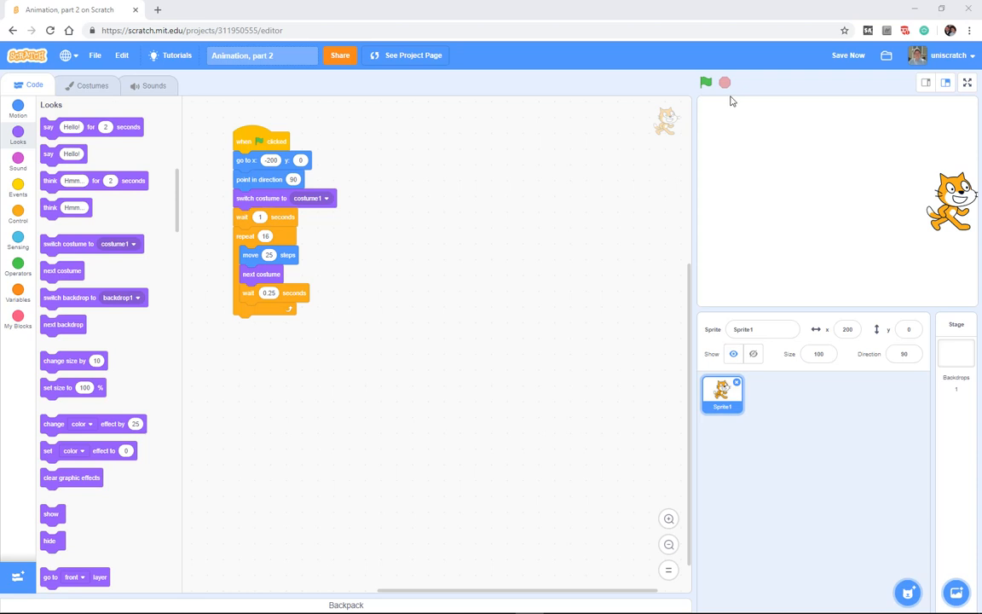
- Run the cat walk animation three times, then reattach the 1-second wait under the costume switch
left_click(706, 81)
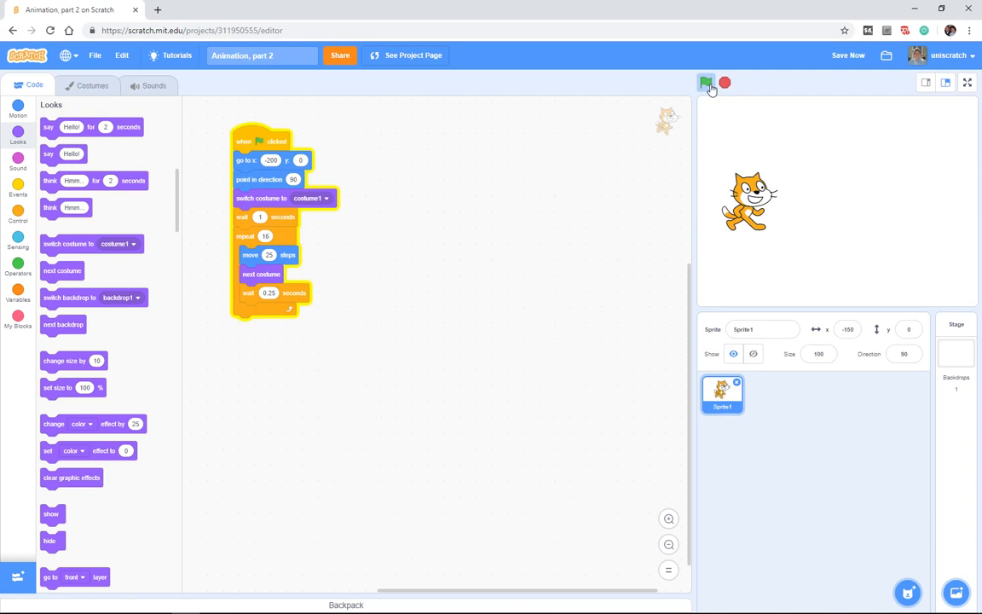
left_click(707, 82)
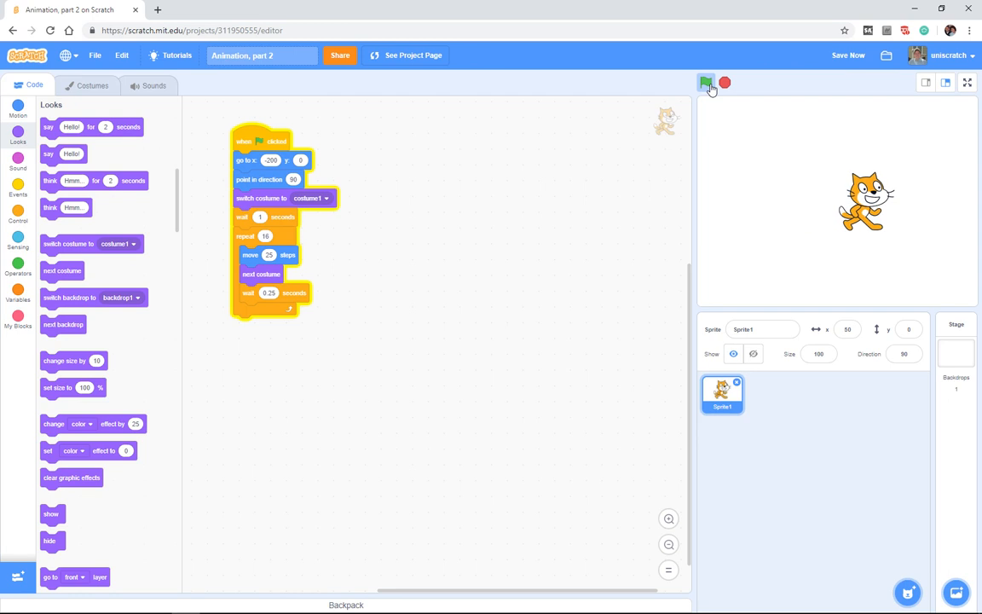
left_click(707, 82)
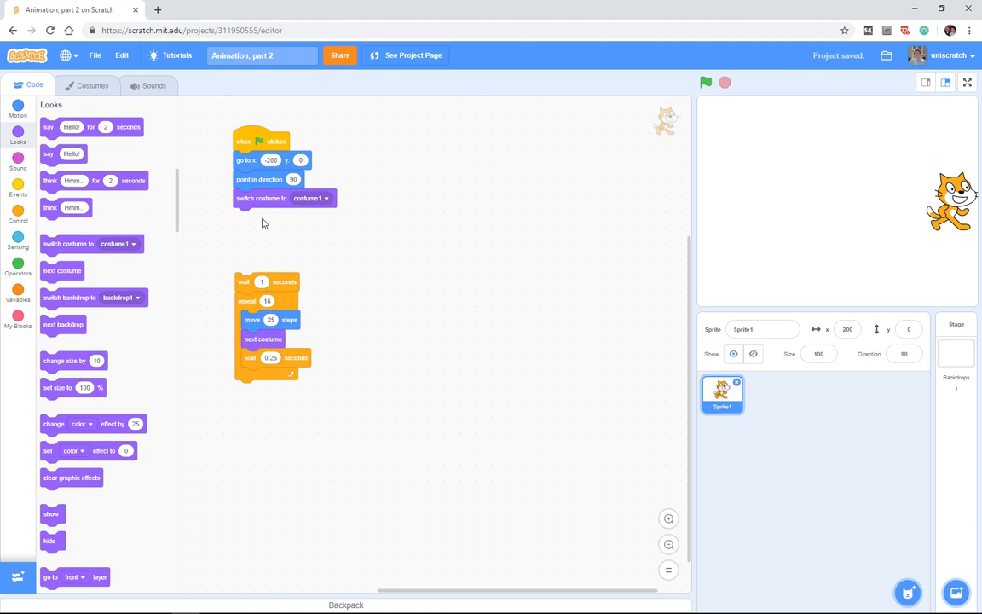
mouse_move(249, 292)
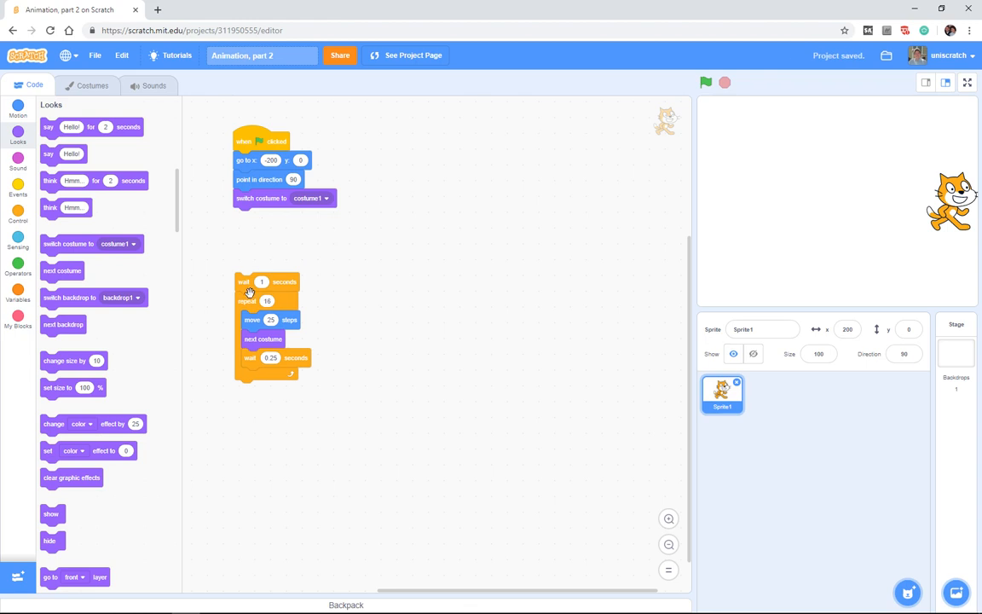
left_click_drag(247, 282, 251, 224)
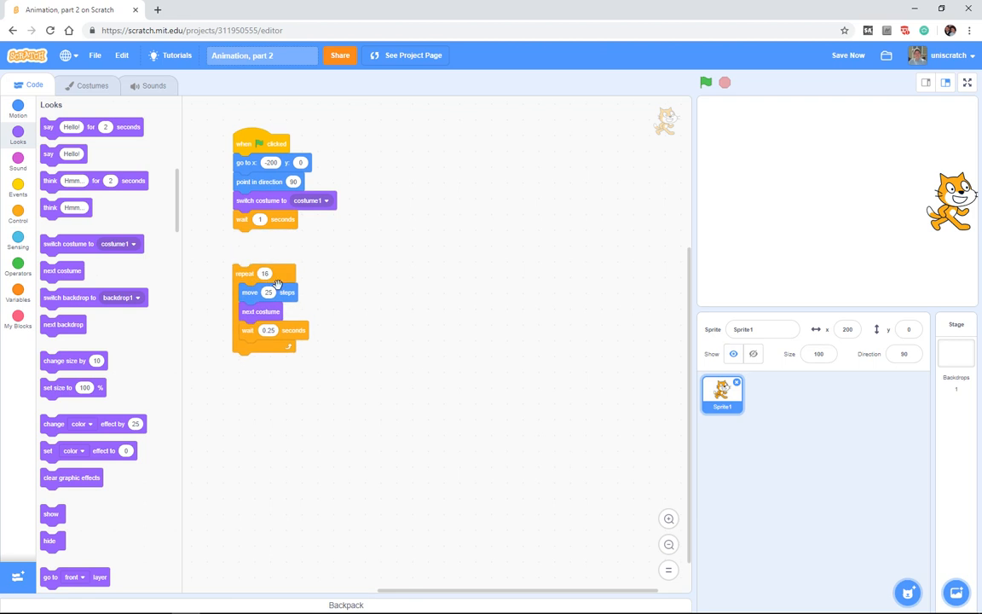
mouse_move(273, 317)
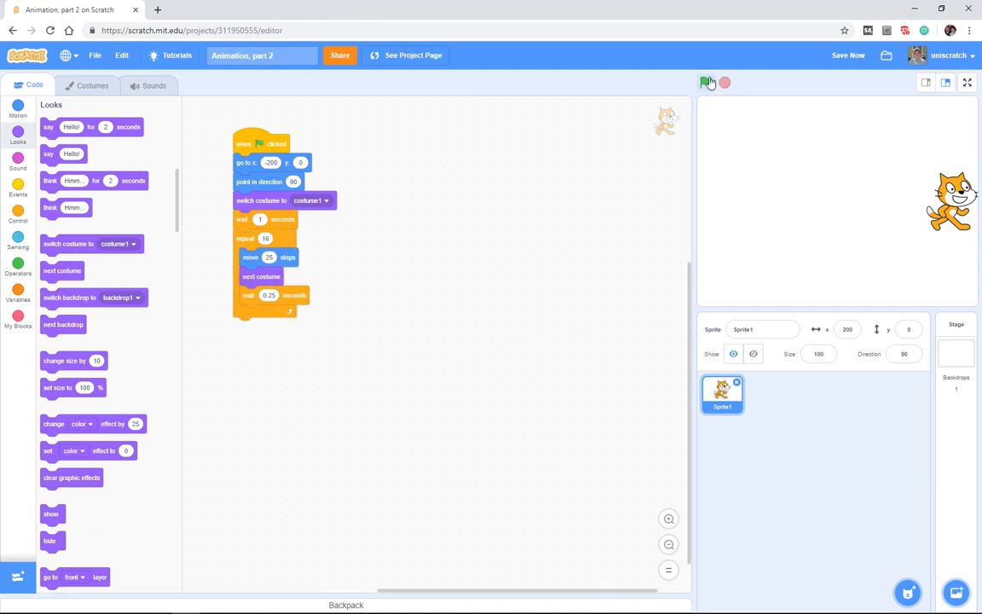
left_click(707, 82)
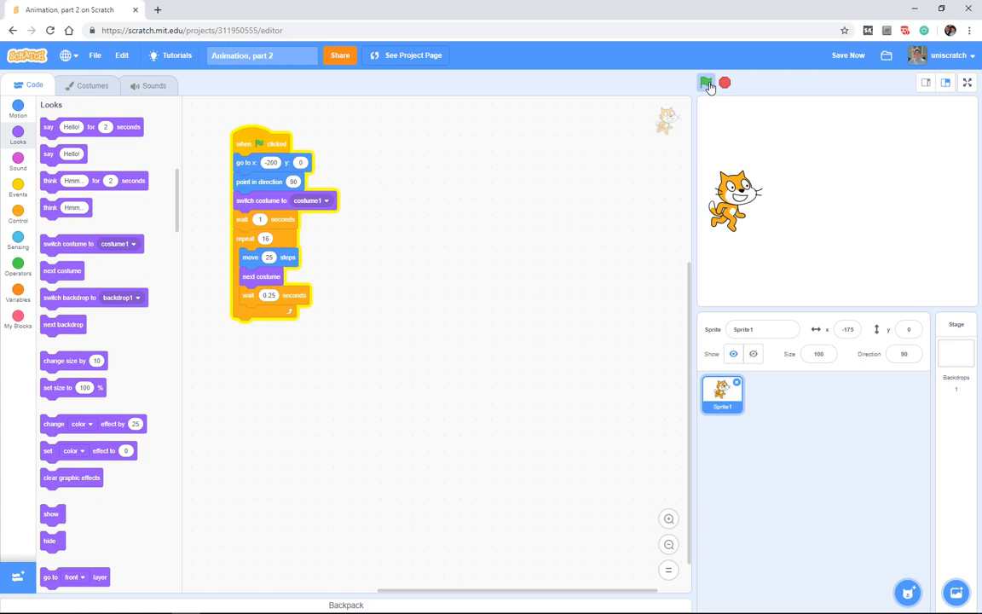
left_click(706, 82)
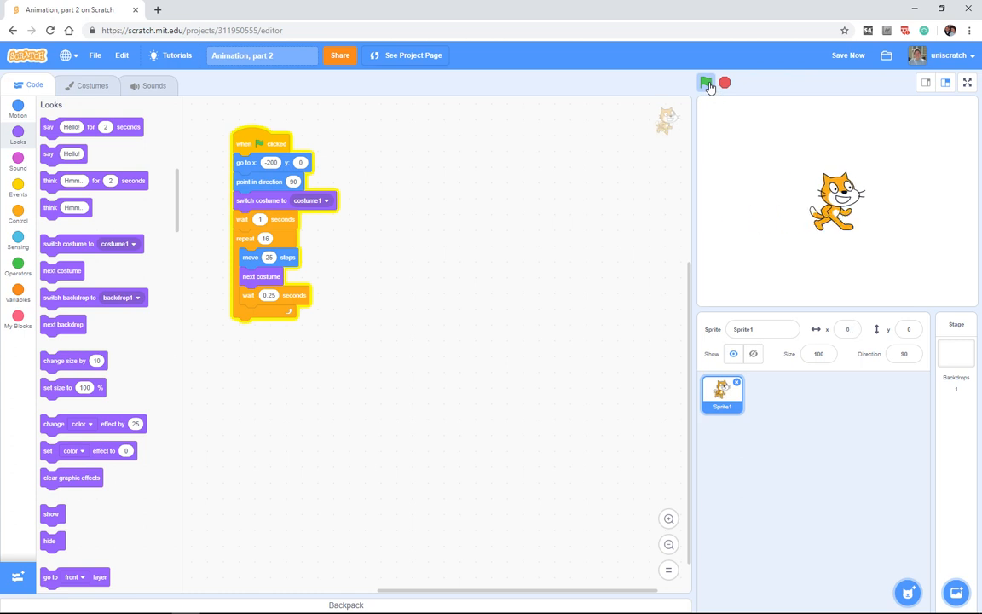
left_click(706, 82)
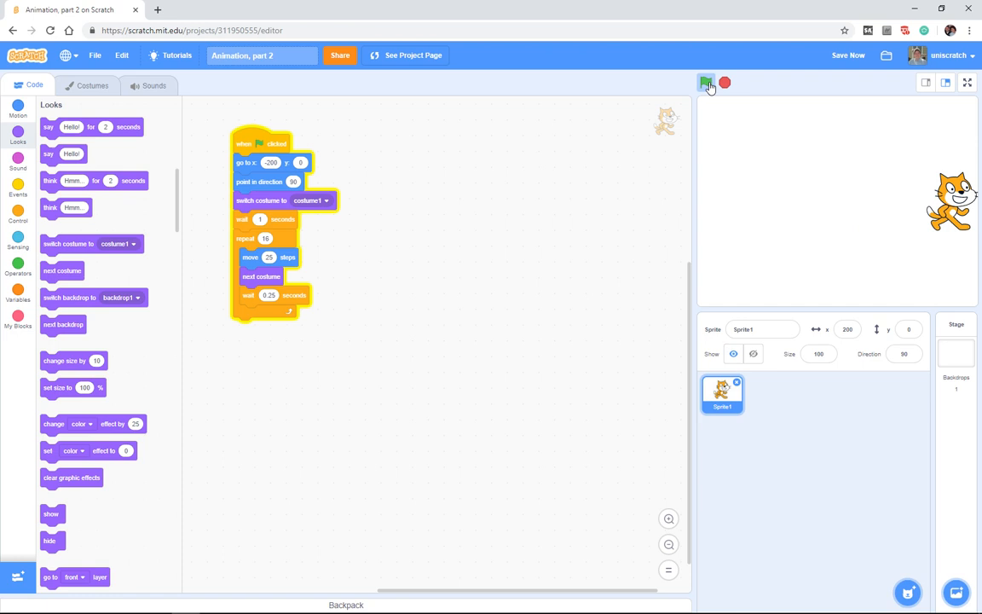
left_click(706, 83)
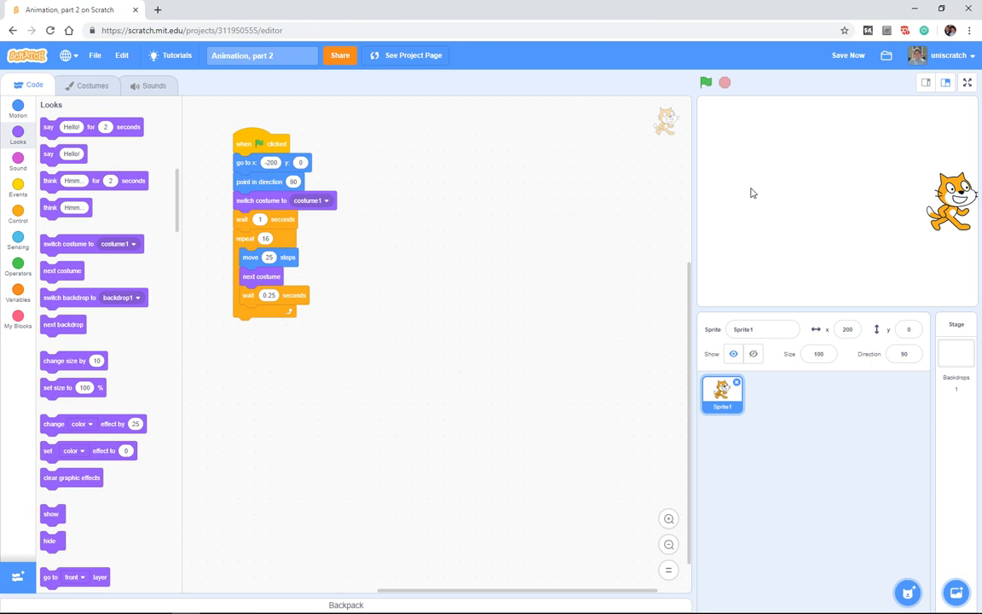
mouse_move(697, 211)
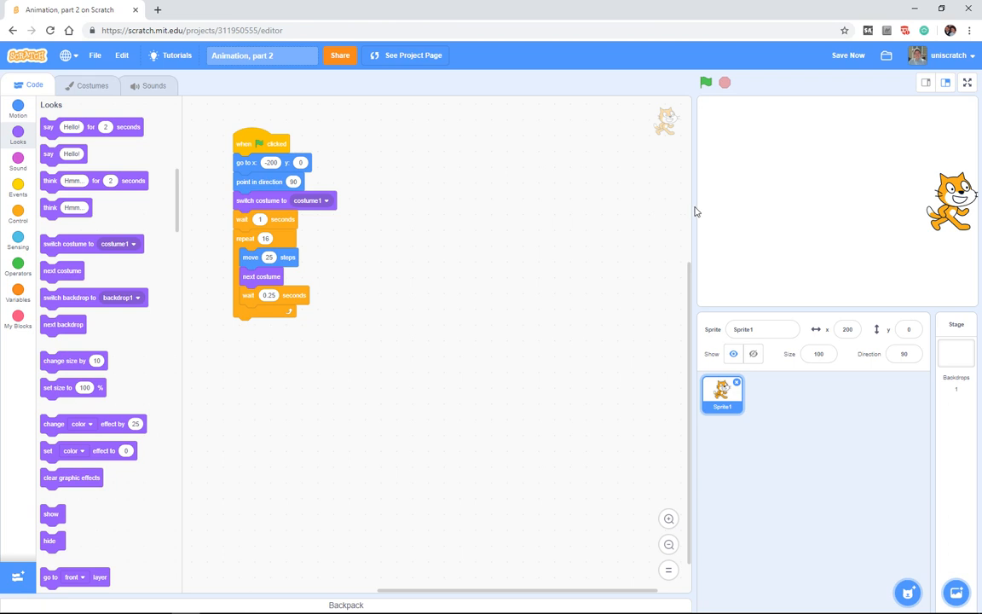
mouse_move(972, 203)
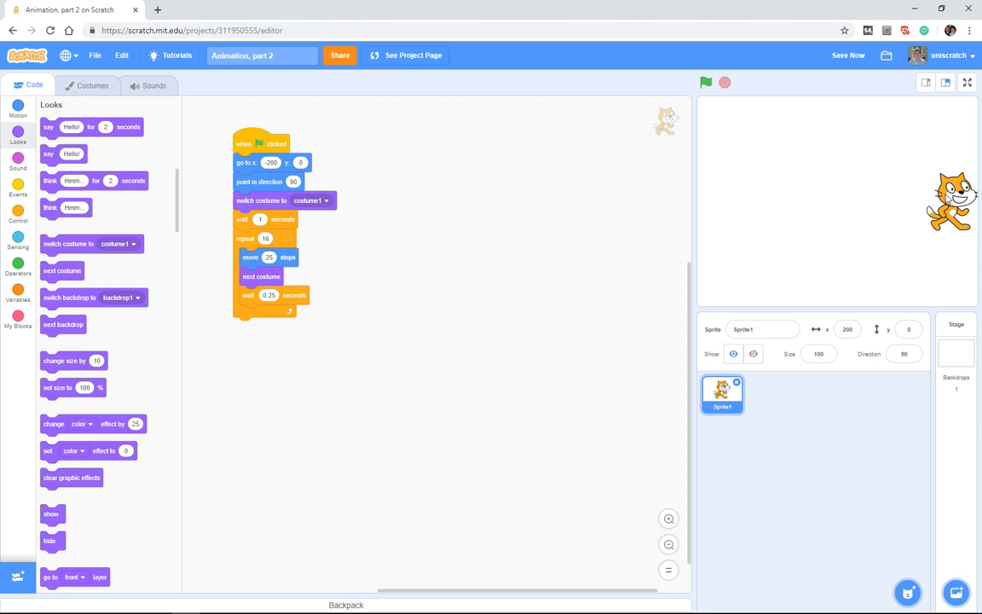
mouse_move(308, 200)
type("200")
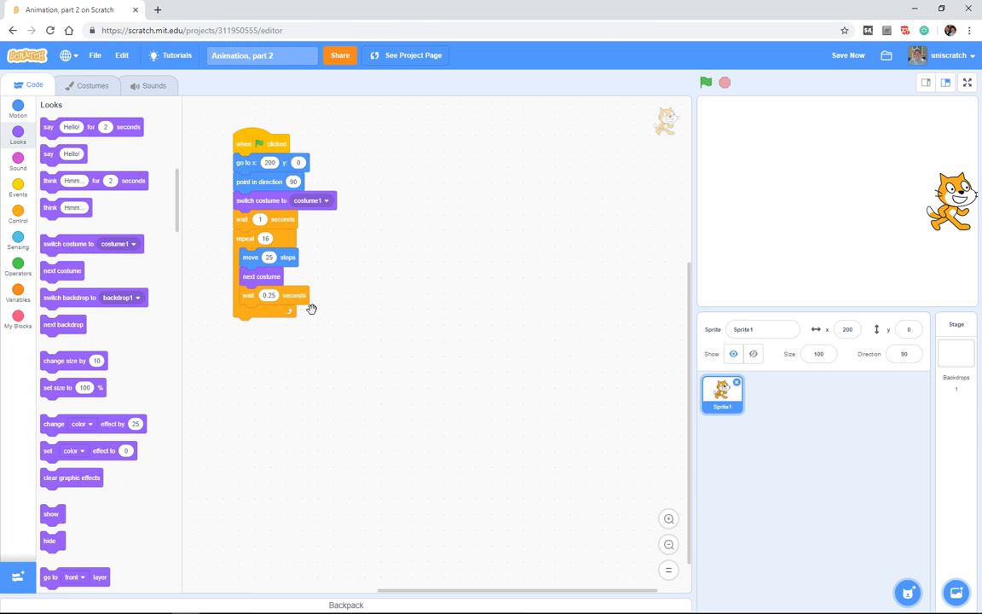
mouse_move(345, 335)
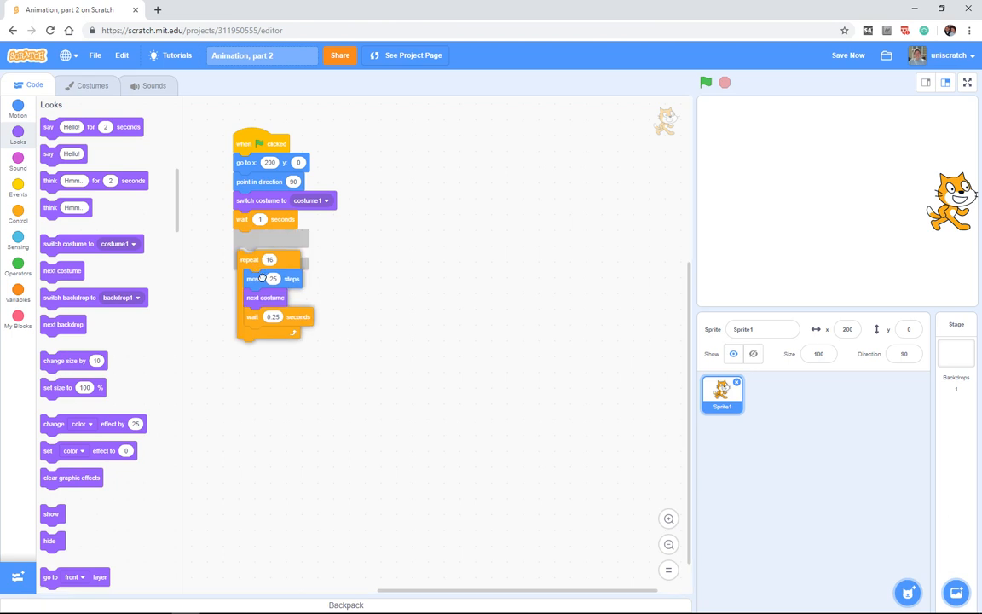
- Drag the repeat walking loop off the script into its own separate stack
left_click_drag(250, 260, 258, 268)
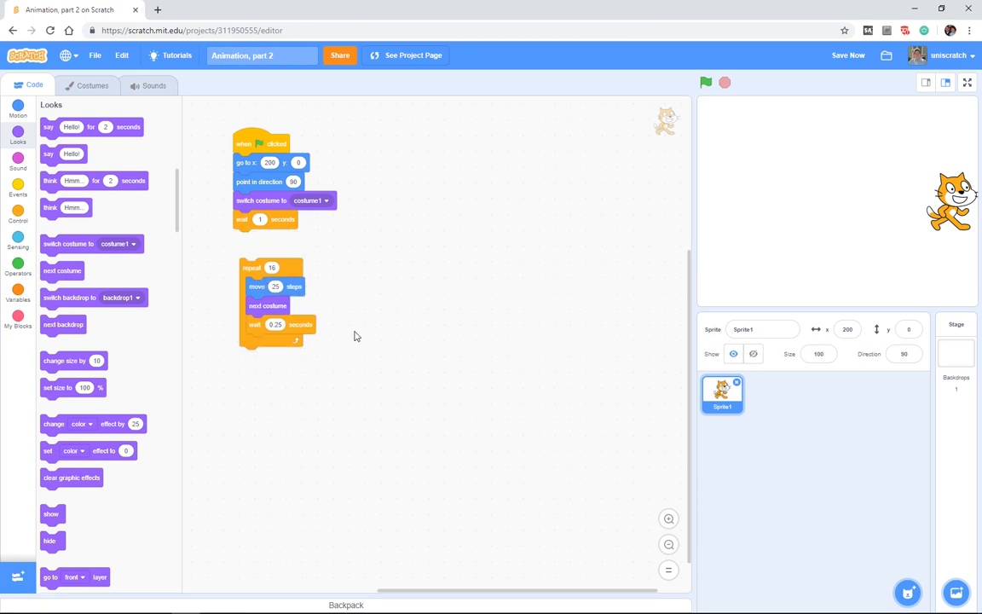